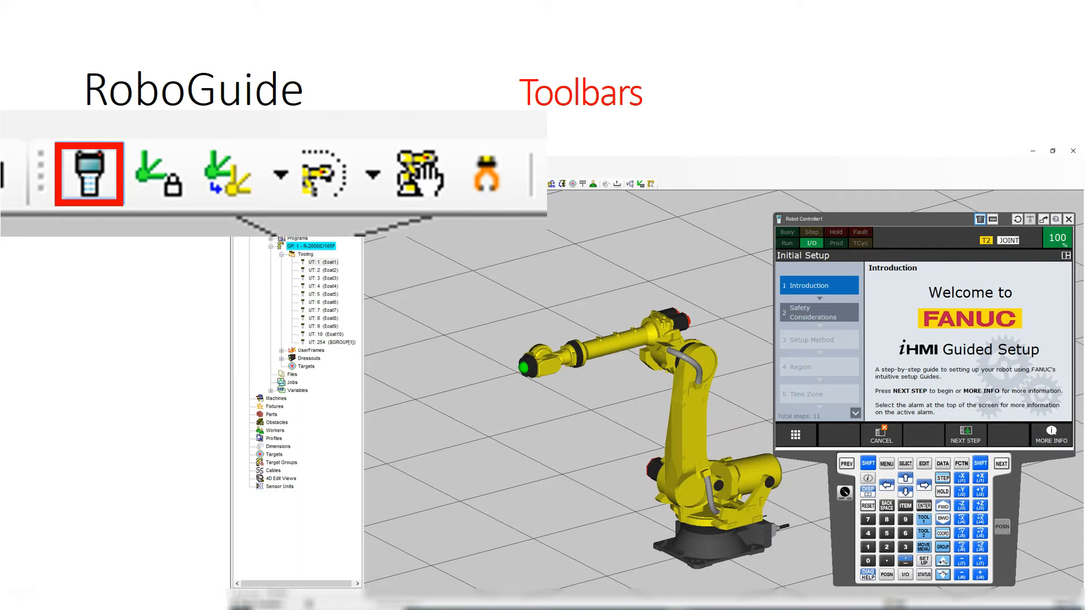
- Advance the slide so the highlight moves to the Show/Hide Work Envelope button example
click(321, 173)
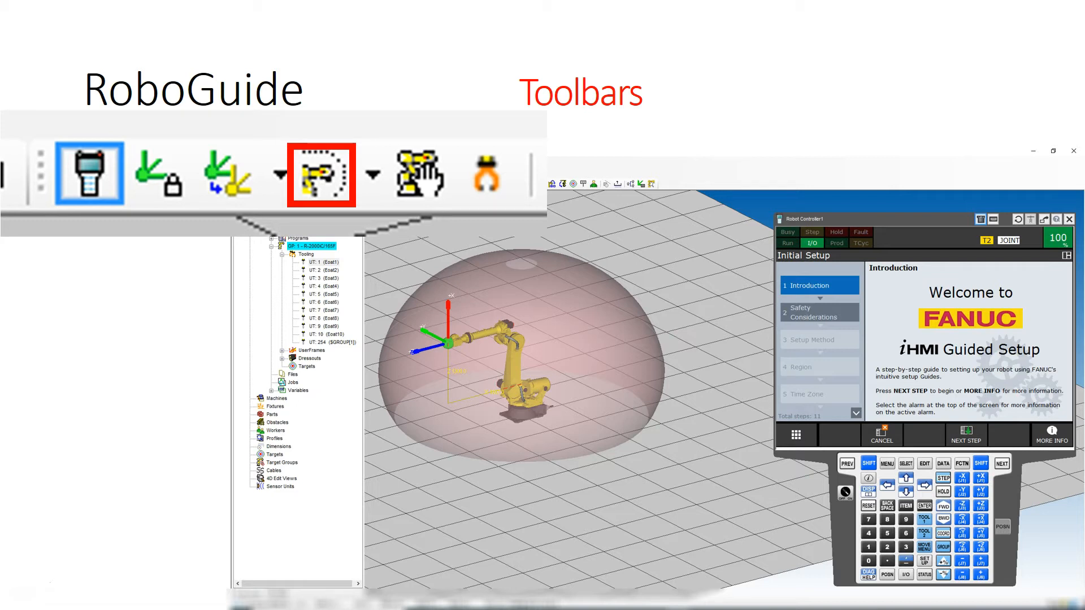
- Advance the slide to the Joint Jog Tool highlight with rotation rings on each axis
click(417, 174)
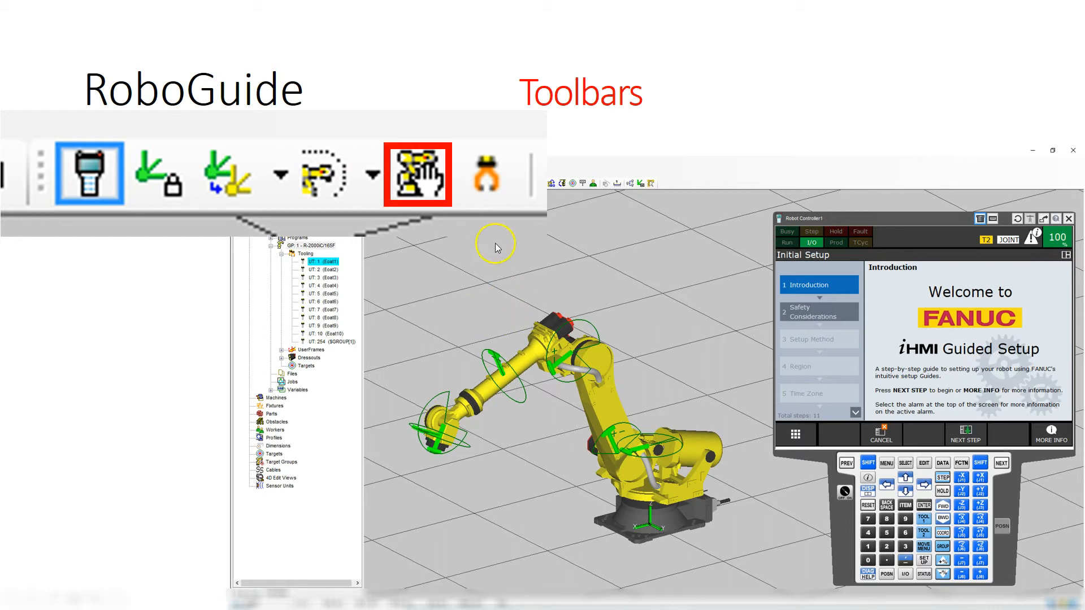
mouse_move(504, 181)
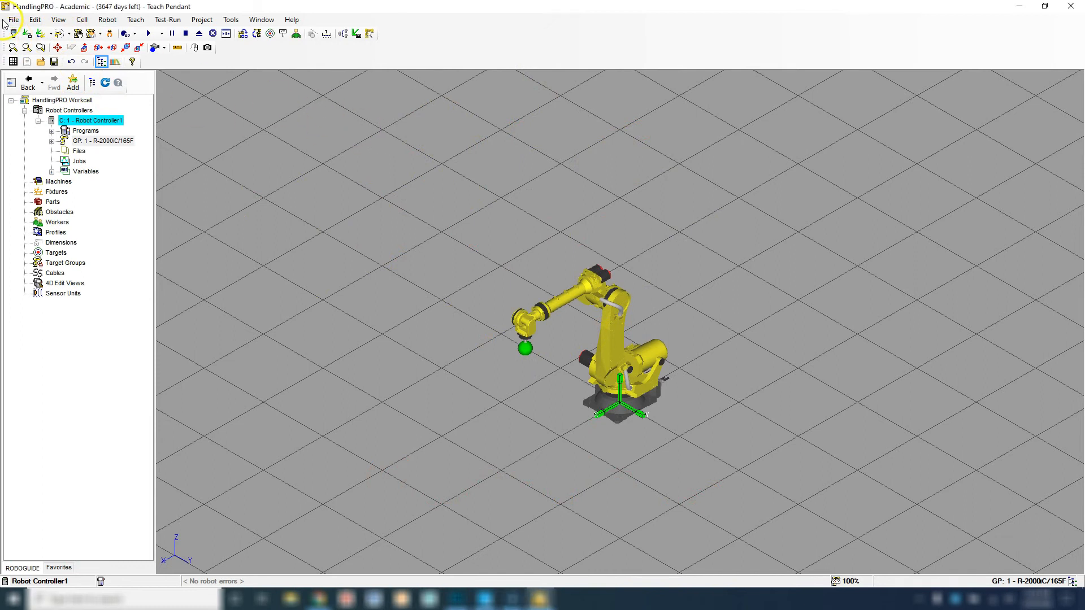
- Show the virtual teach pendant on its Guided Setup screen and view the robot from the left
click(34, 35)
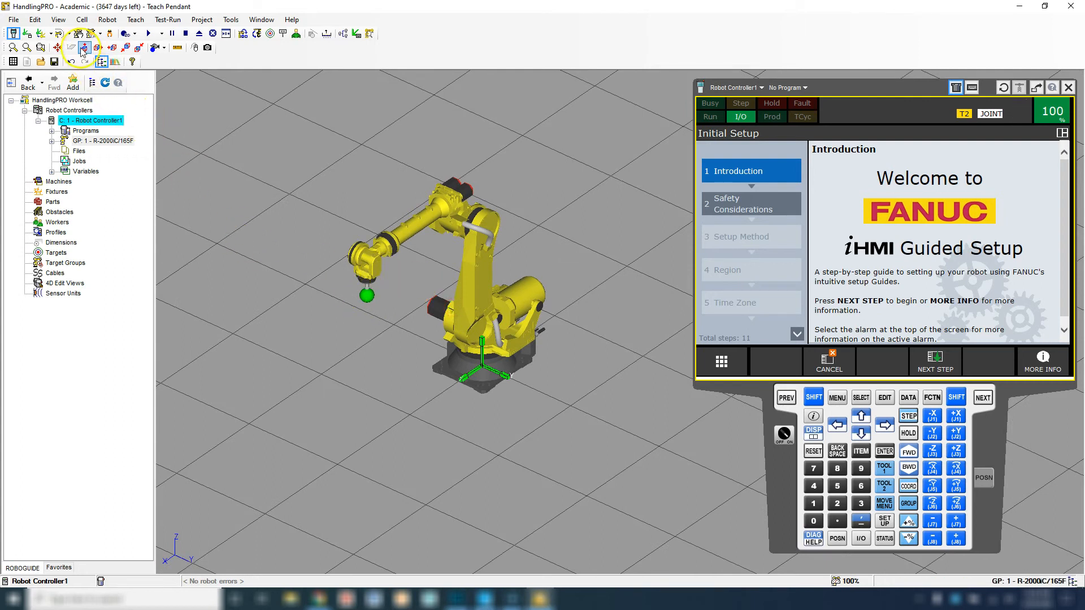
click(96, 47)
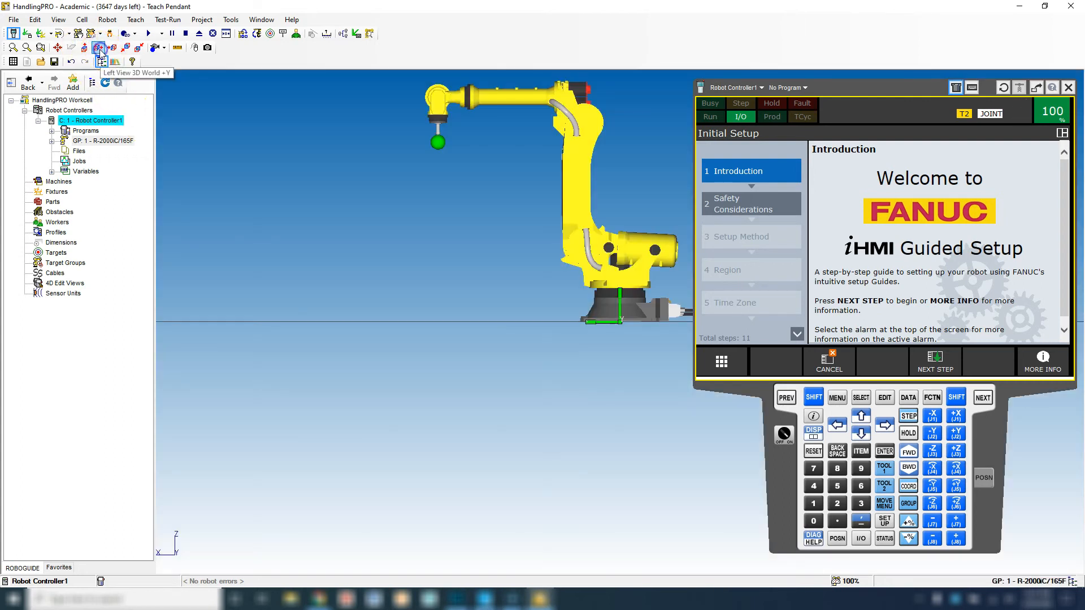
- View the robot from the right side, then from the rear, then return to an isometric view
click(115, 48)
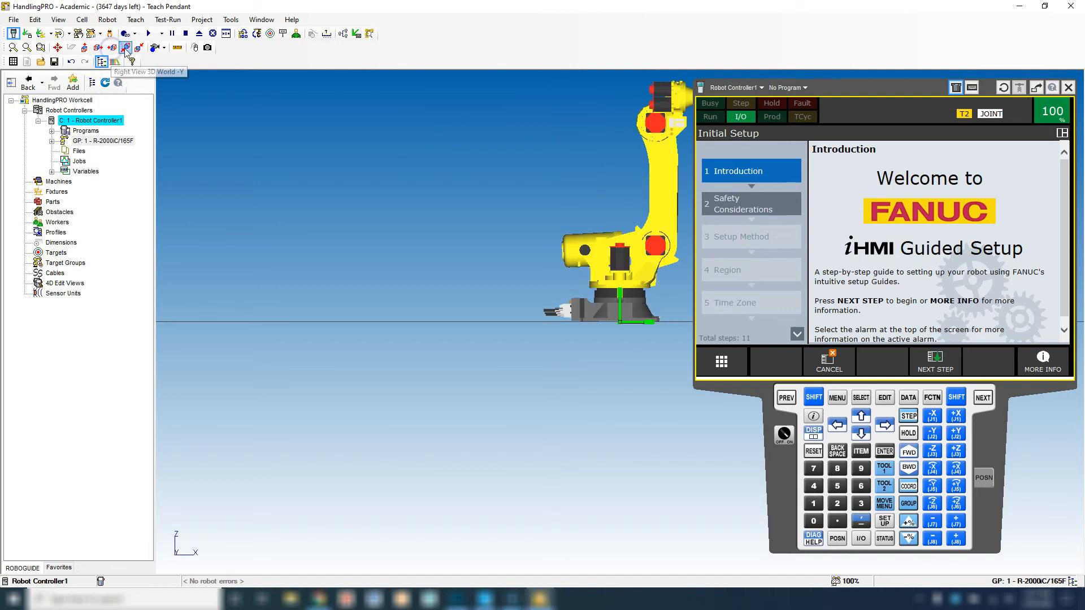
click(127, 47)
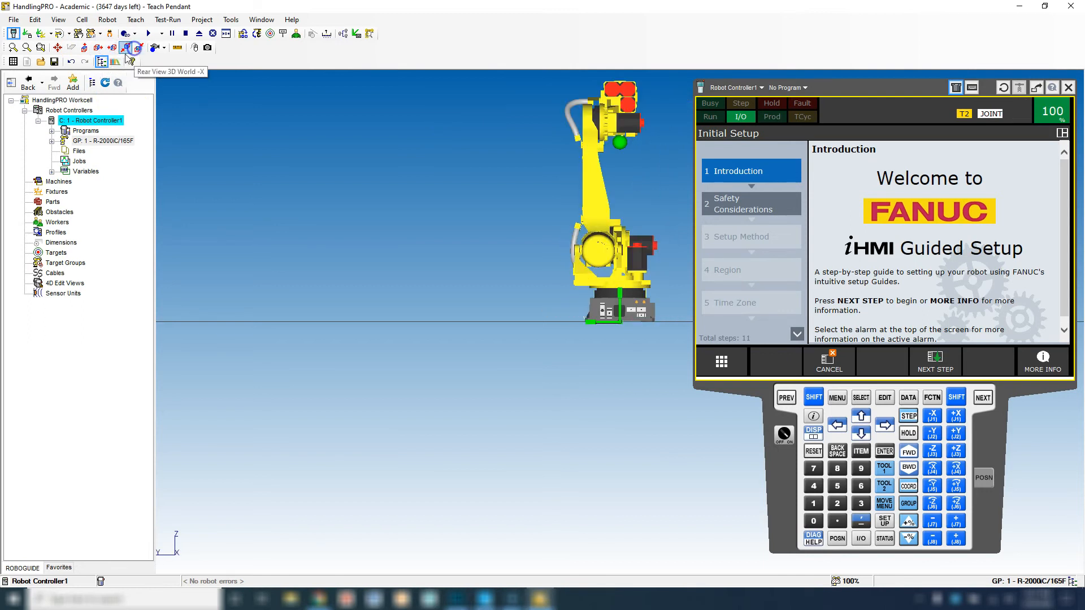
click(126, 47)
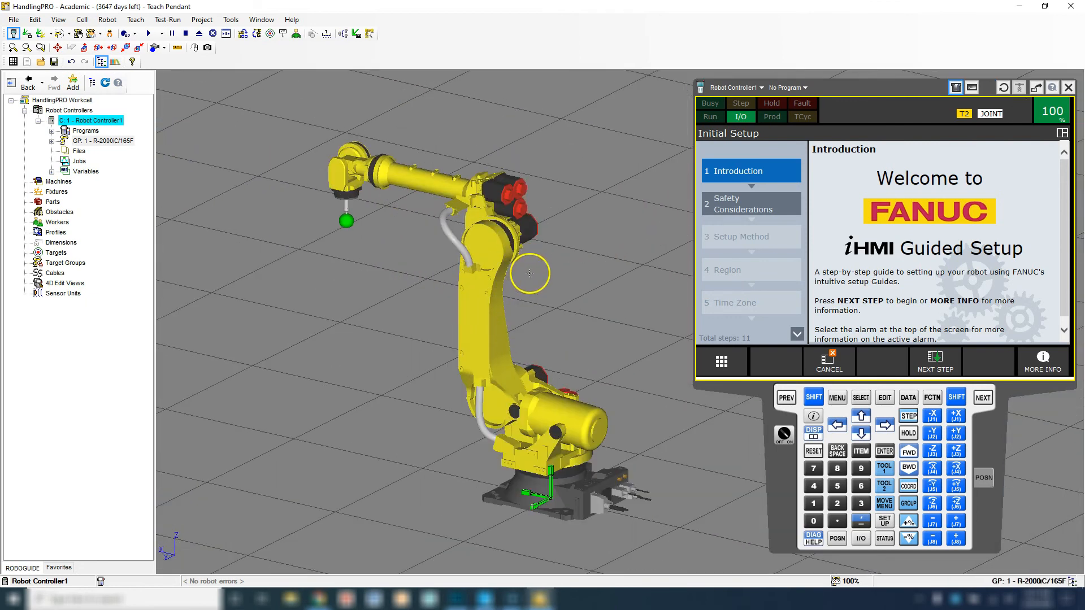
mouse_move(391, 123)
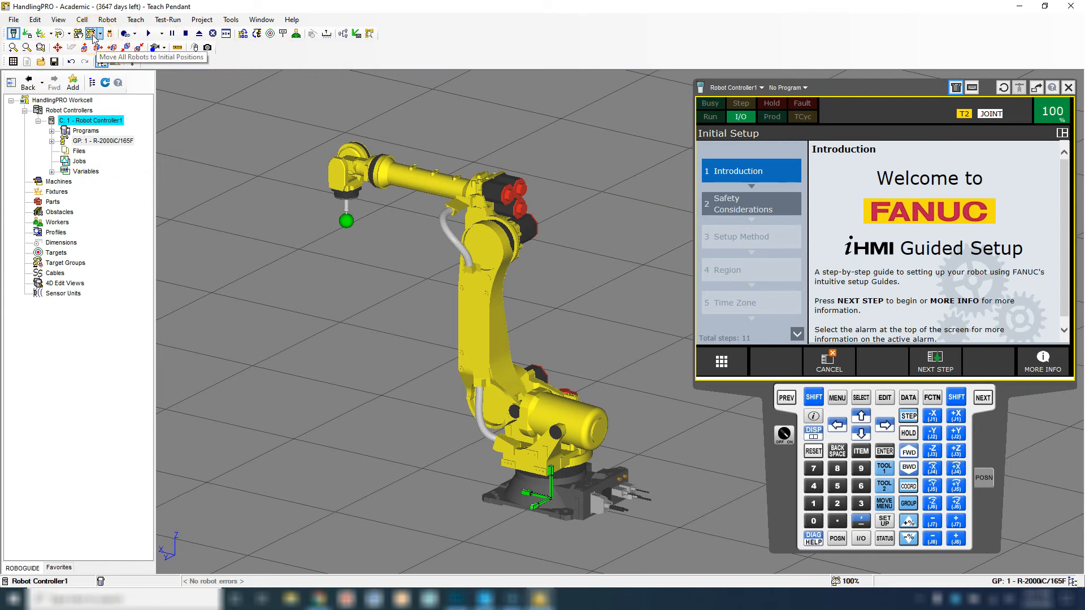
mouse_move(93, 49)
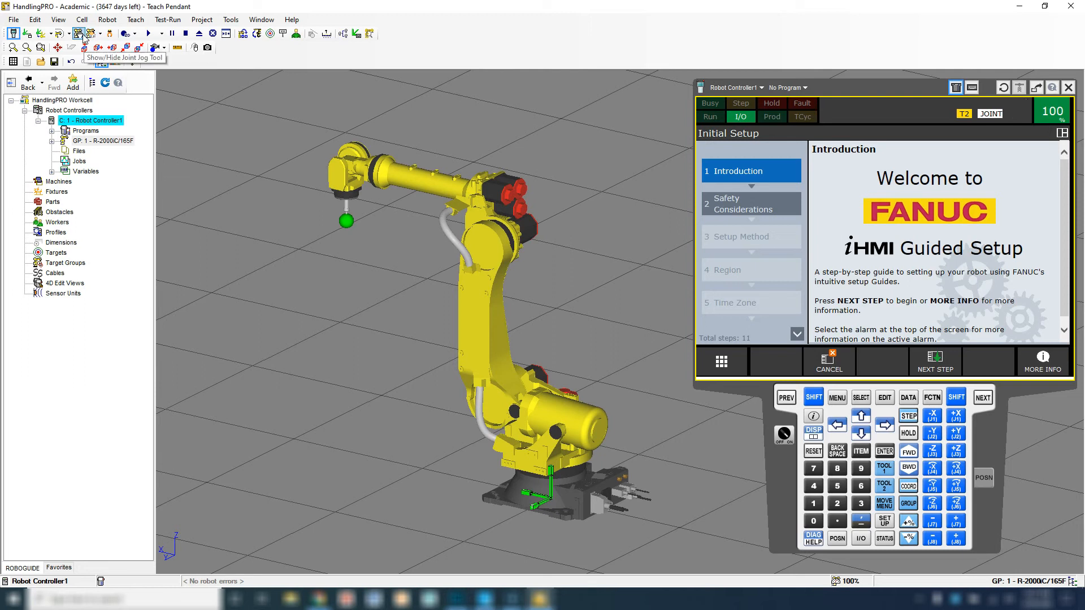
- Show the joint-jog rotation rings on every axis and nudge one joint slightly
click(79, 29)
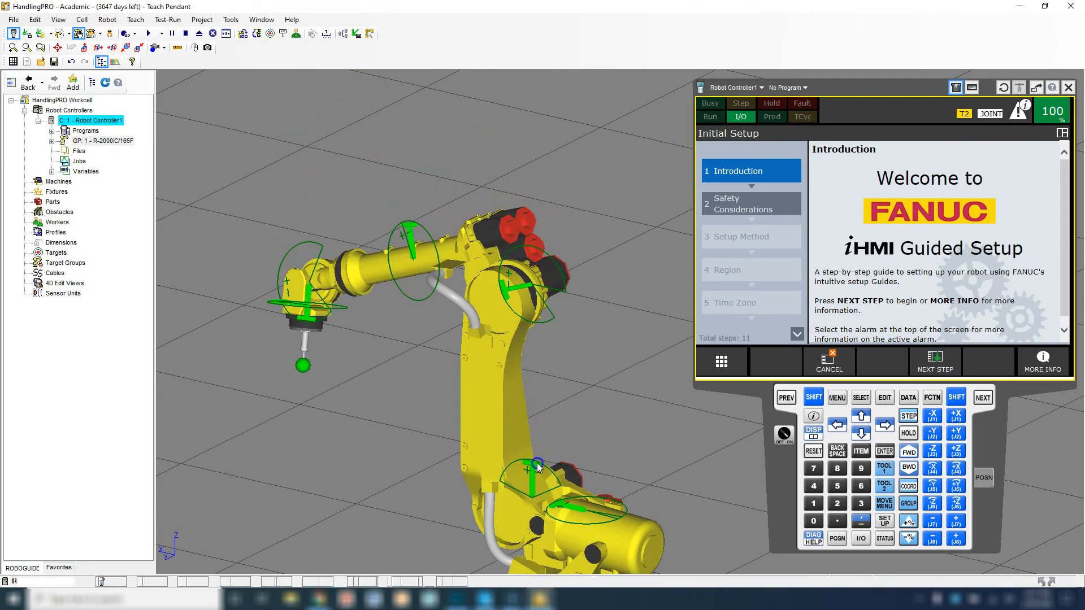
drag(540, 467, 518, 457)
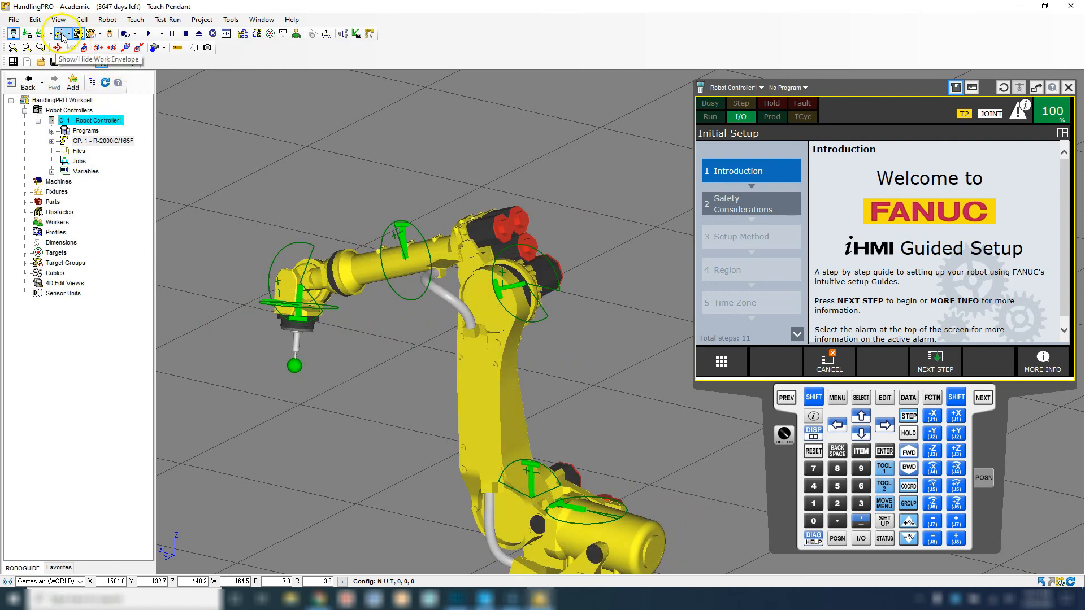
mouse_move(63, 55)
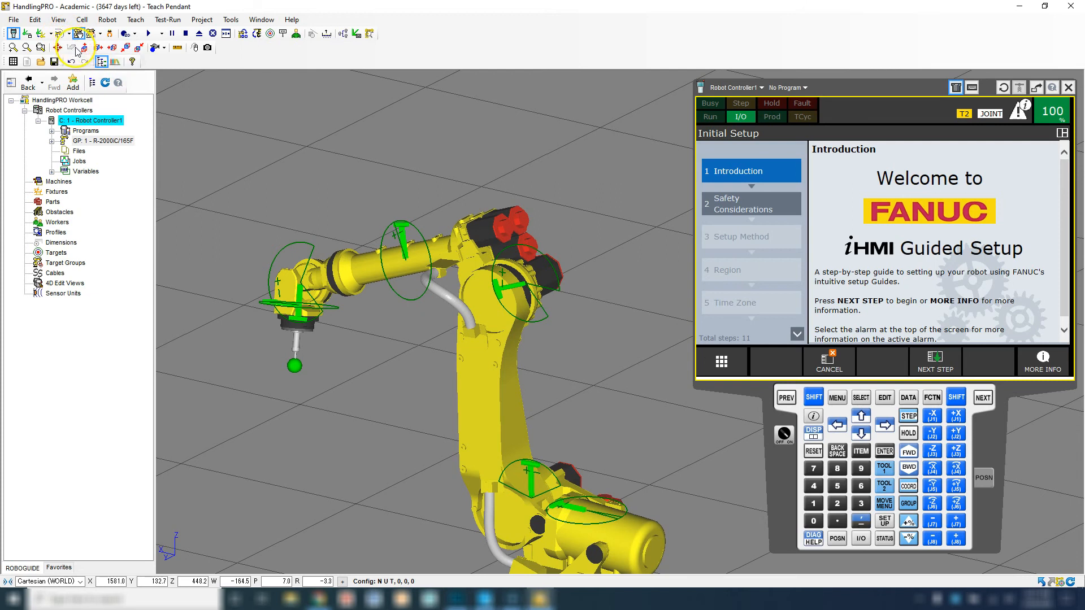
- Show the work envelope dome for the Current UTool based on UTool Zero, and orbit to see it
click(79, 33)
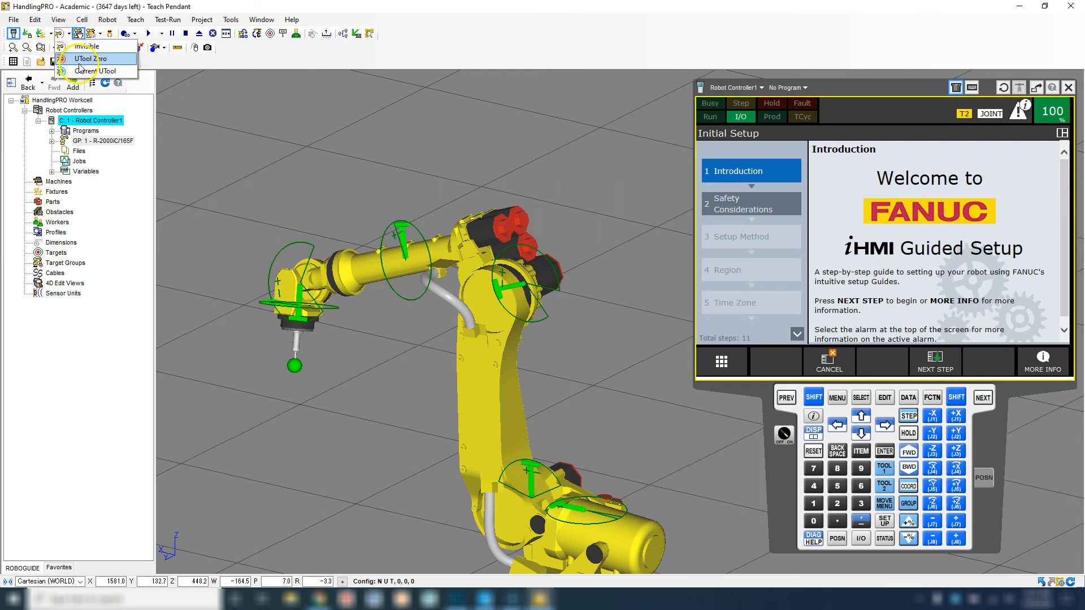
mouse_move(86, 70)
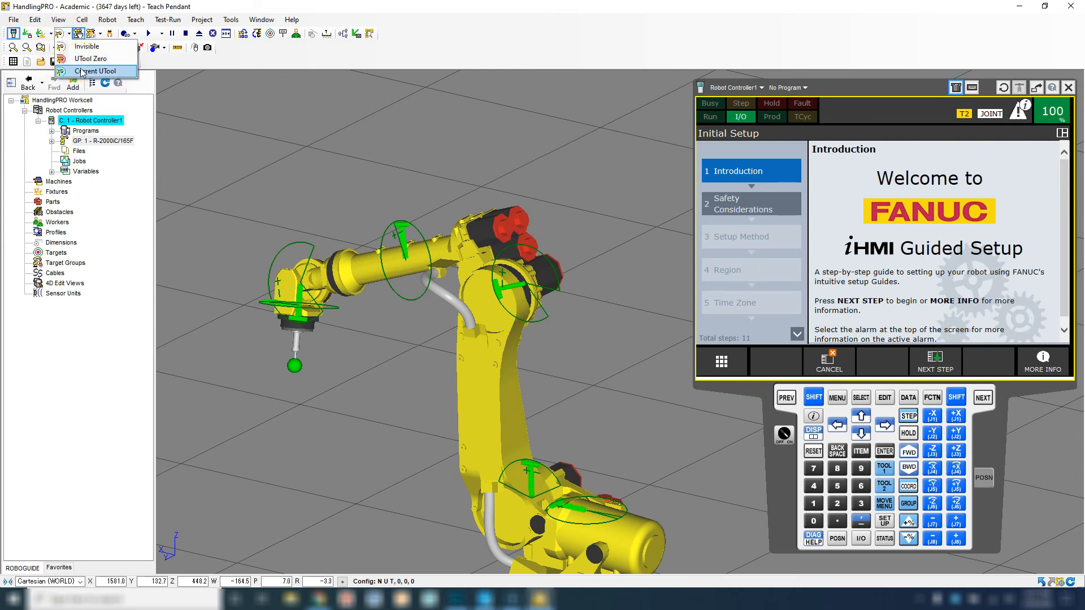
click(97, 70)
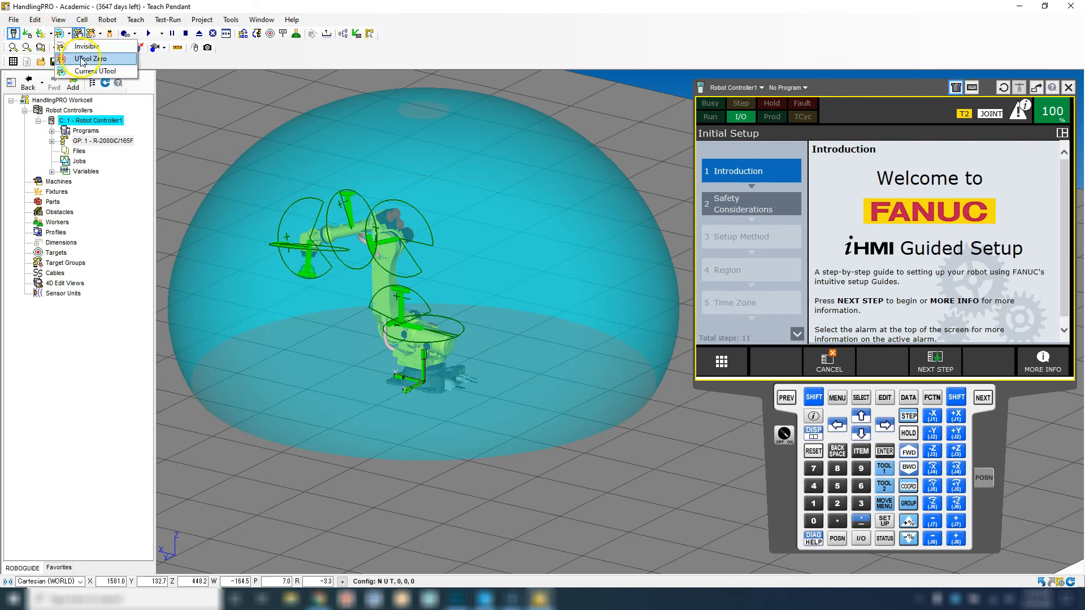
click(91, 58)
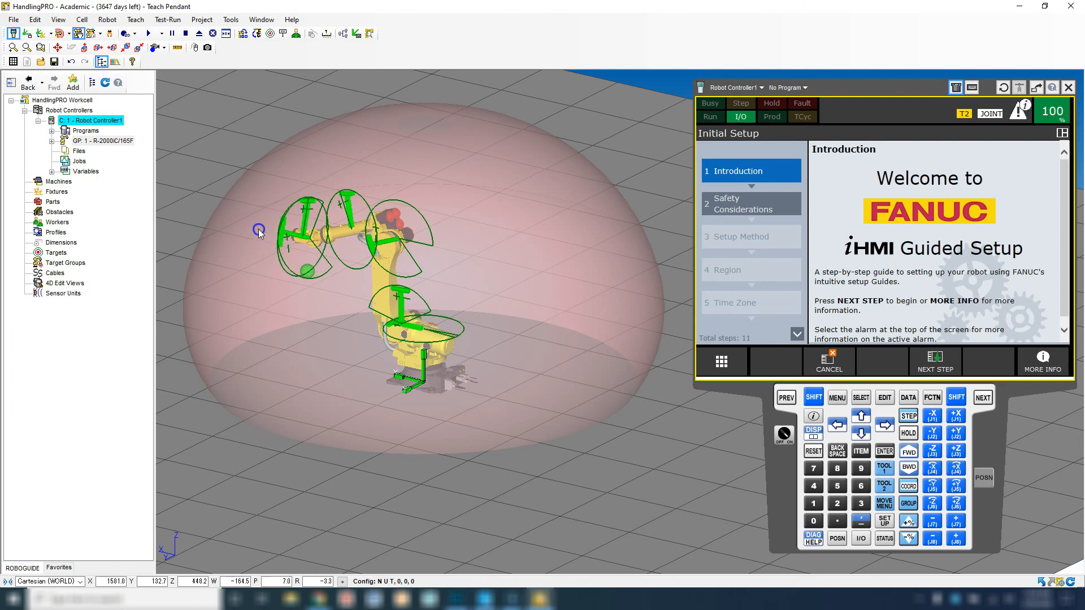
drag(260, 230, 339, 193)
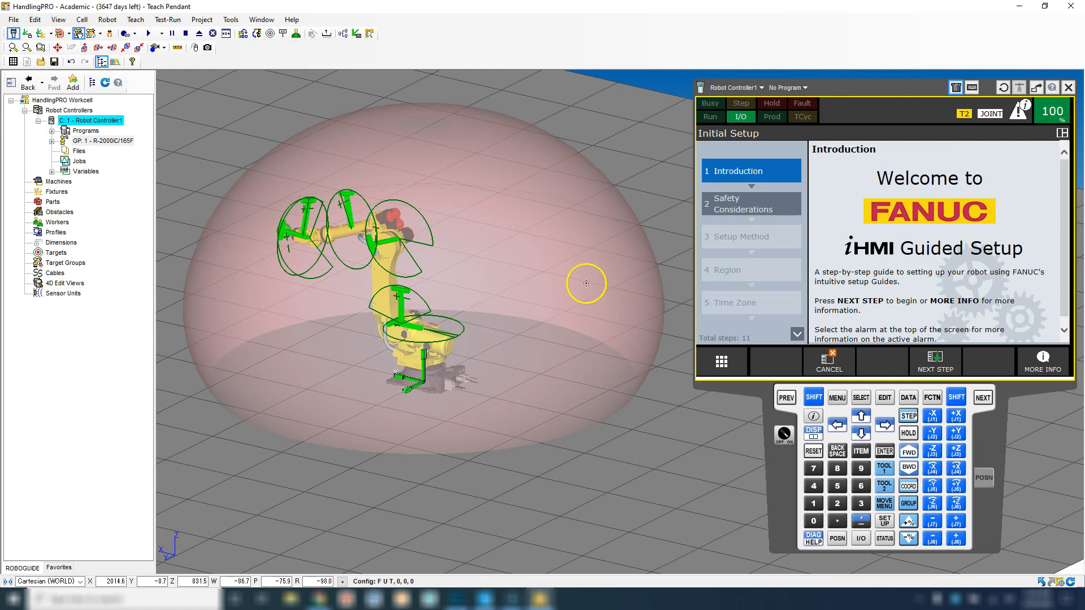
mouse_move(161, 529)
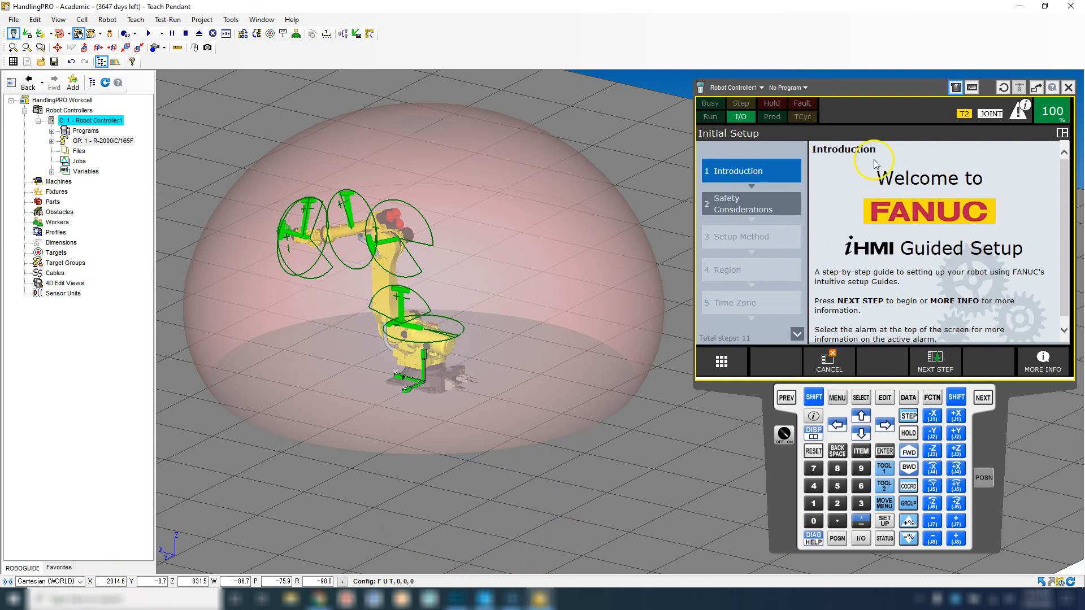
mouse_move(817, 384)
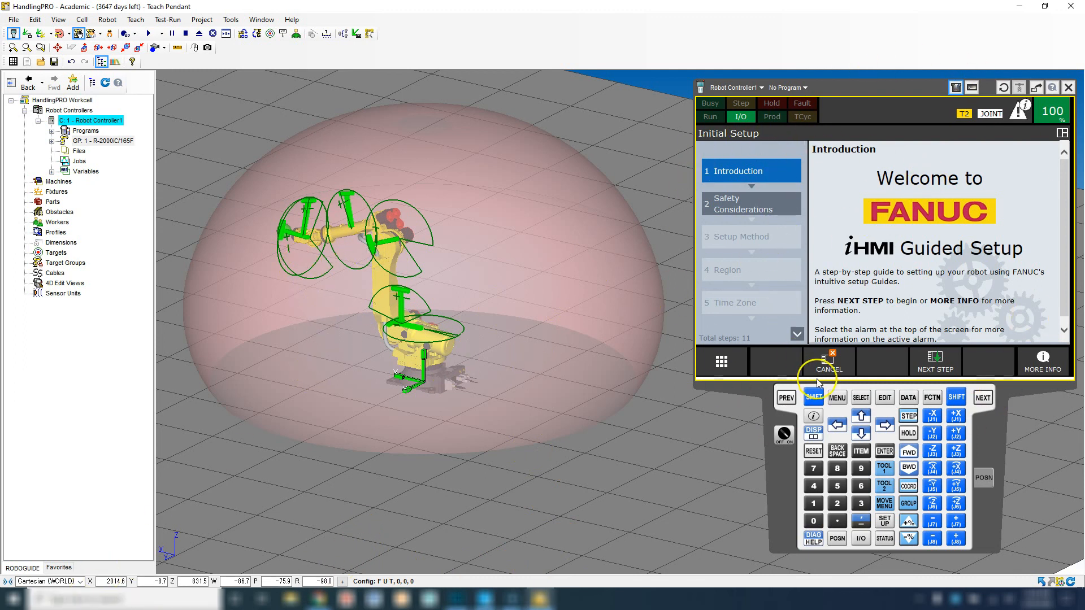